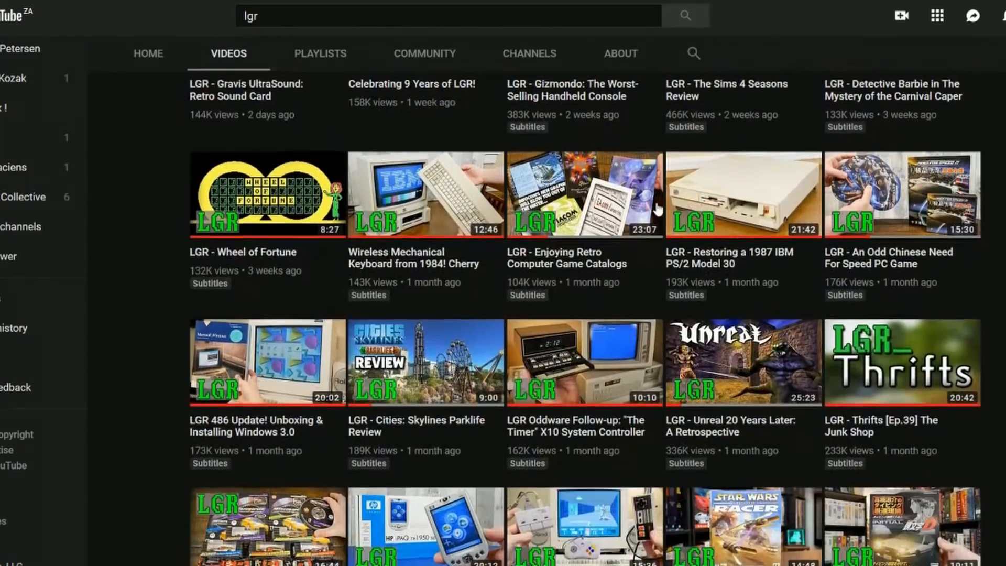
Search YouTube for the 8-Bit Guy and Techmoan channels and scroll through their uploads.
type("8 bit guy")
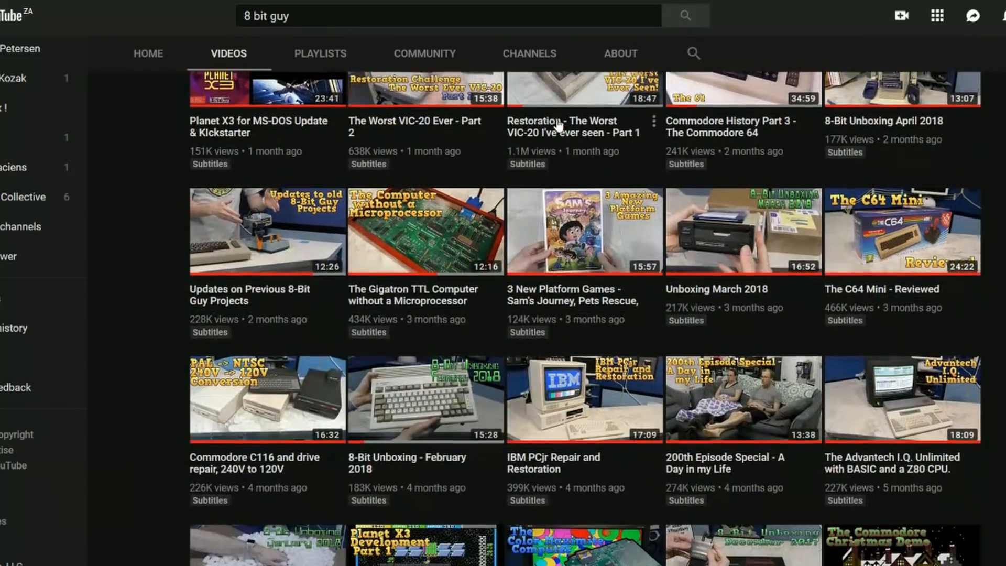
type("techmoan")
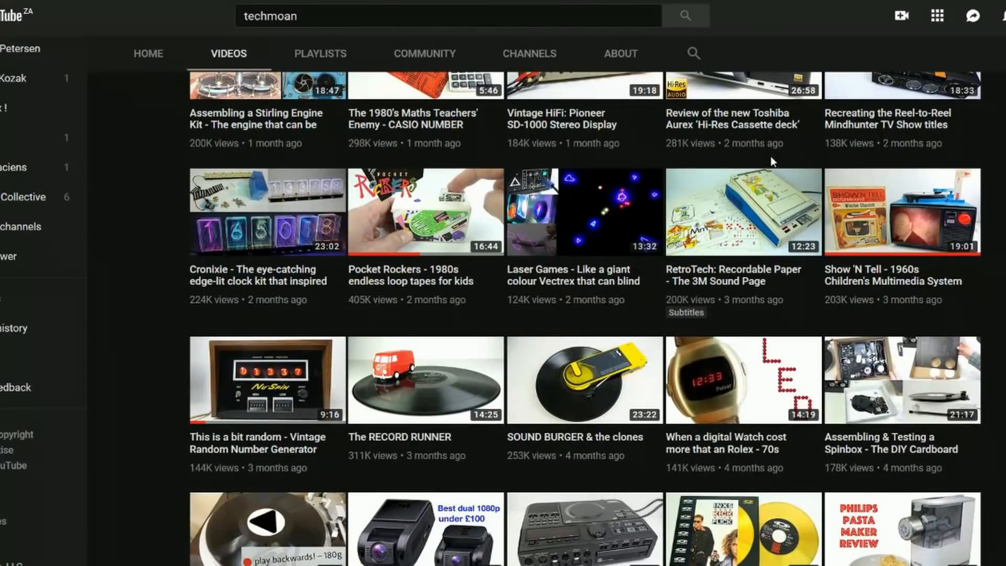
scroll("down", 3)
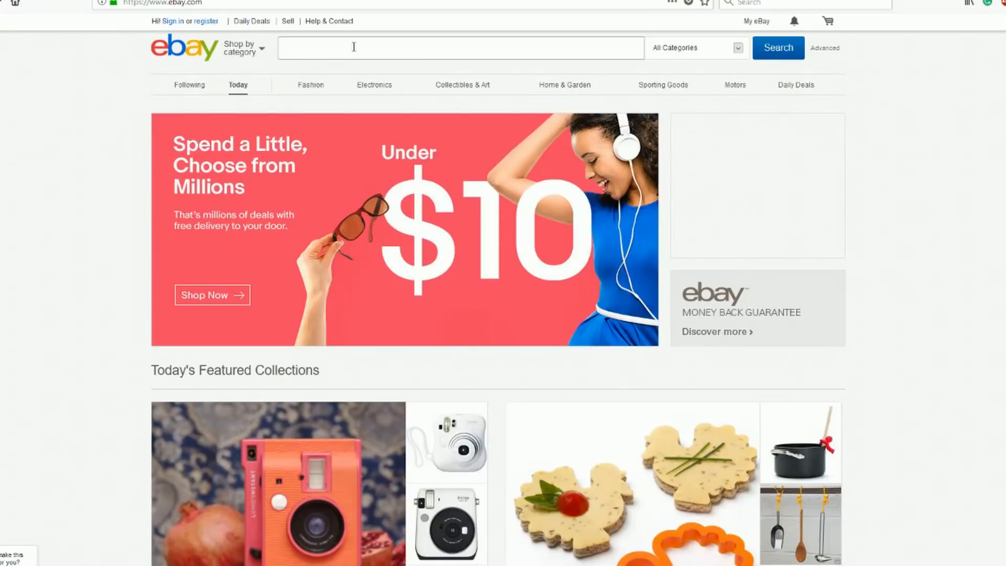
Search eBay for Atari joysticks and scroll through the three-controller lot listing.
type("atari")
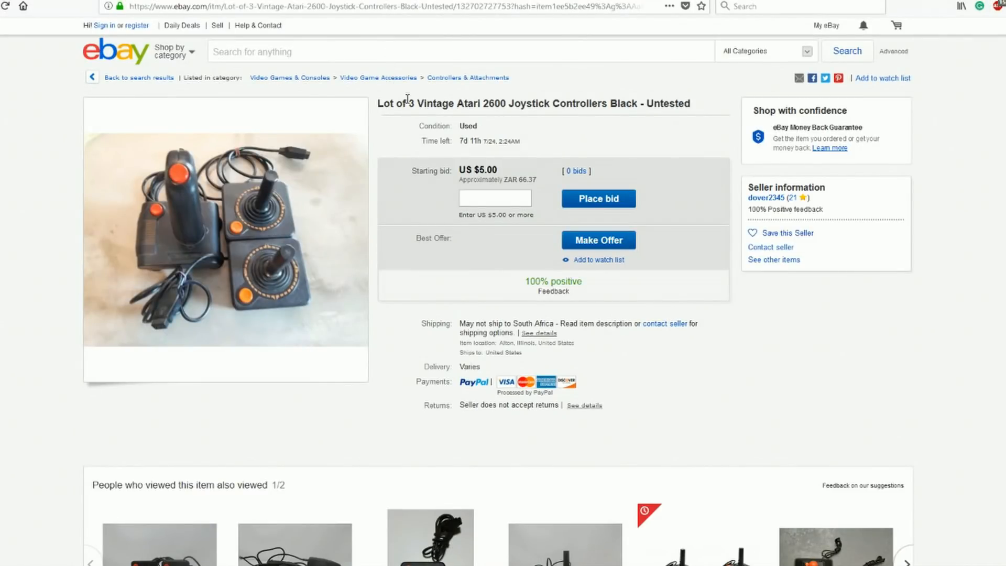
scroll("down", 3)
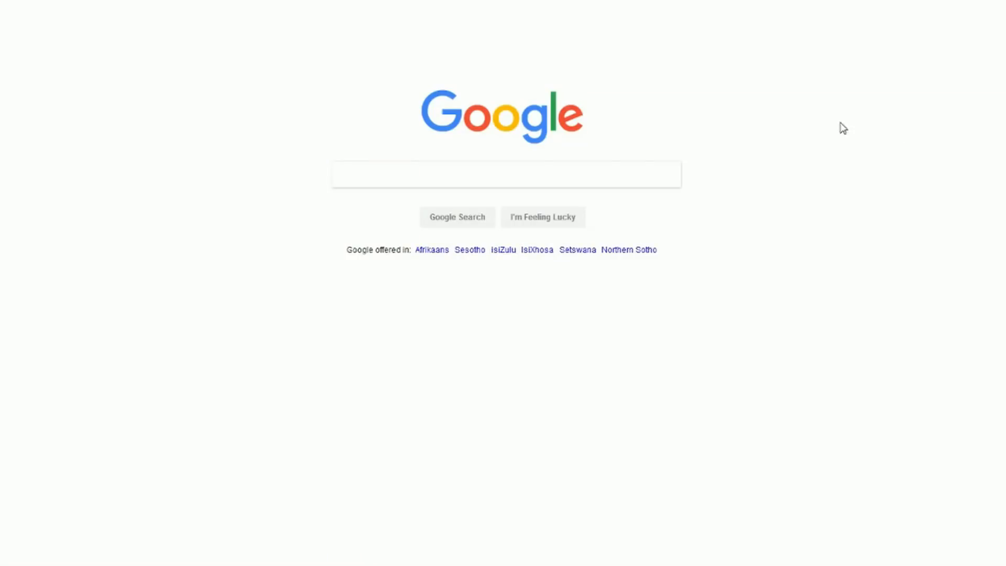
Start typing an 'at' query in the Google search box.
type("at")
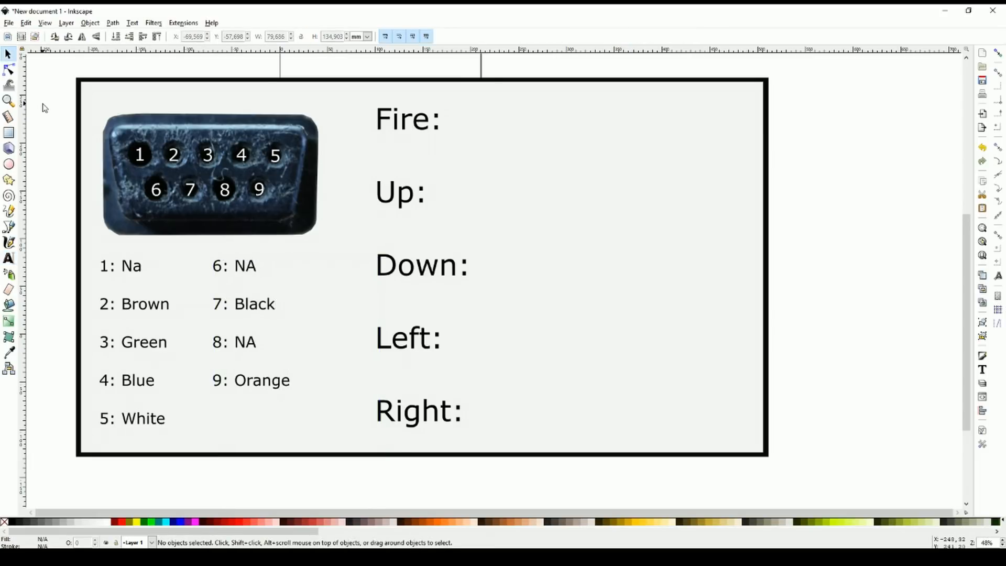
Type the wire colours Orange + Black, Down as Brown + Black, Right as Blue + Black.
type("Orange")
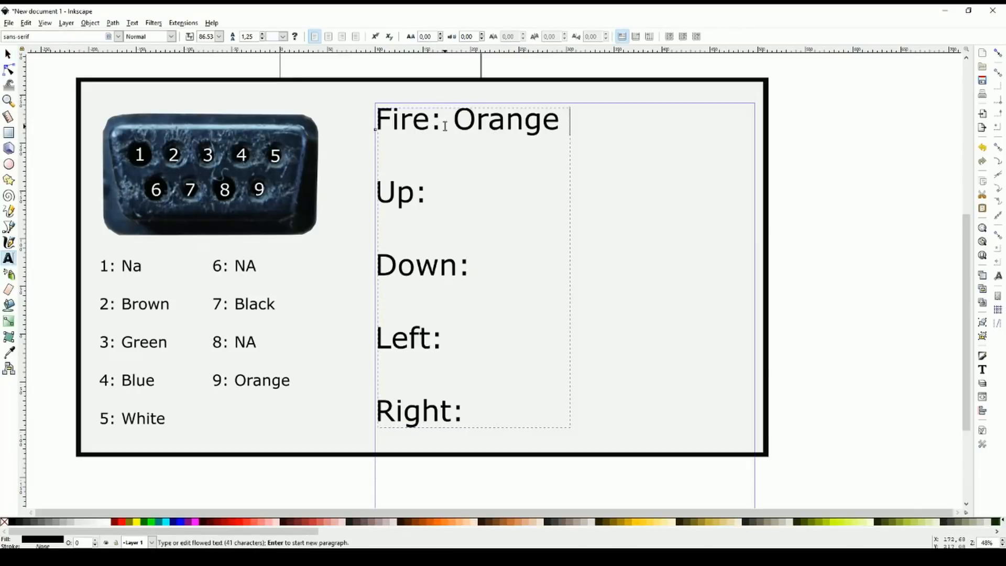
type("+ Black")
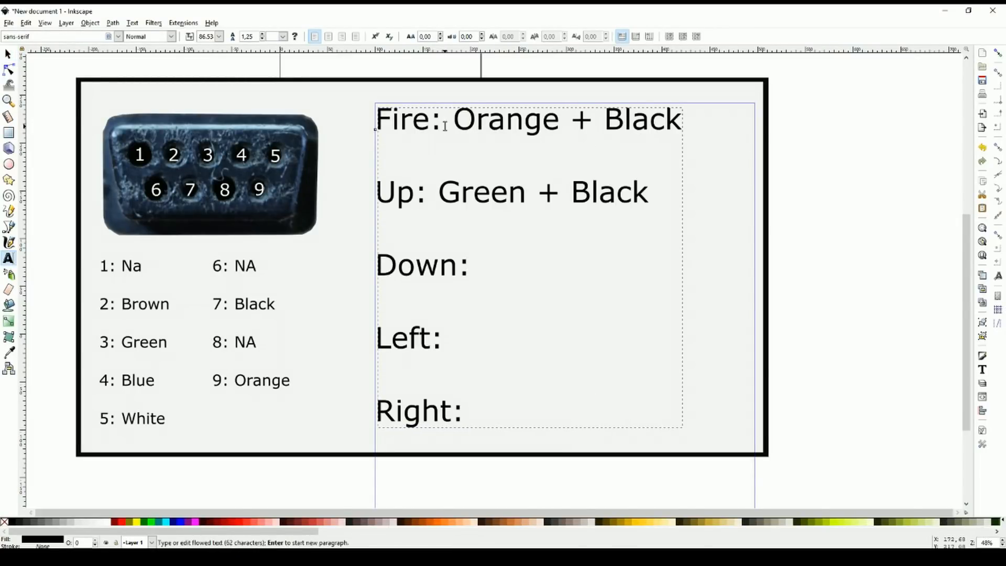
type("Brown + Black")
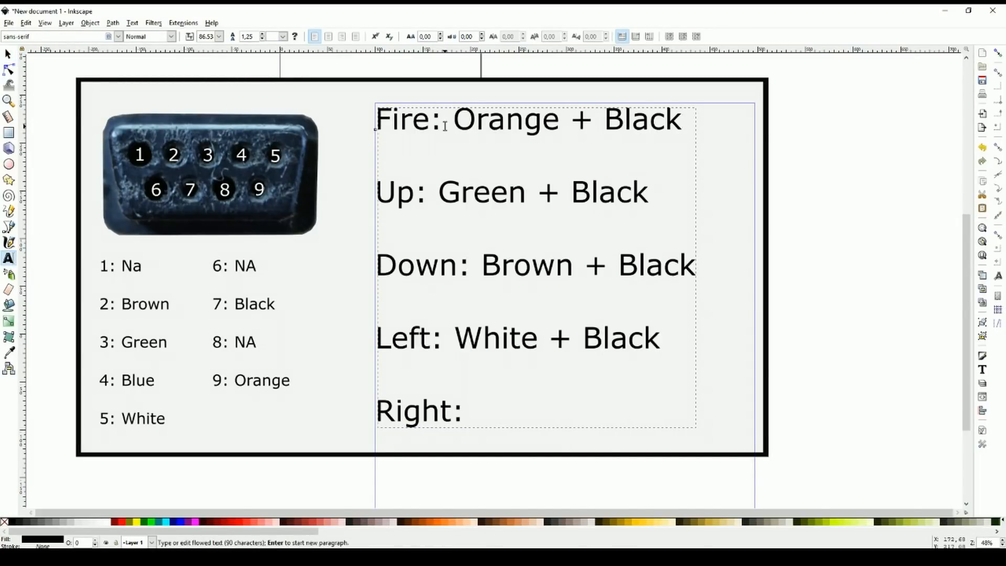
type("Blue + Black")
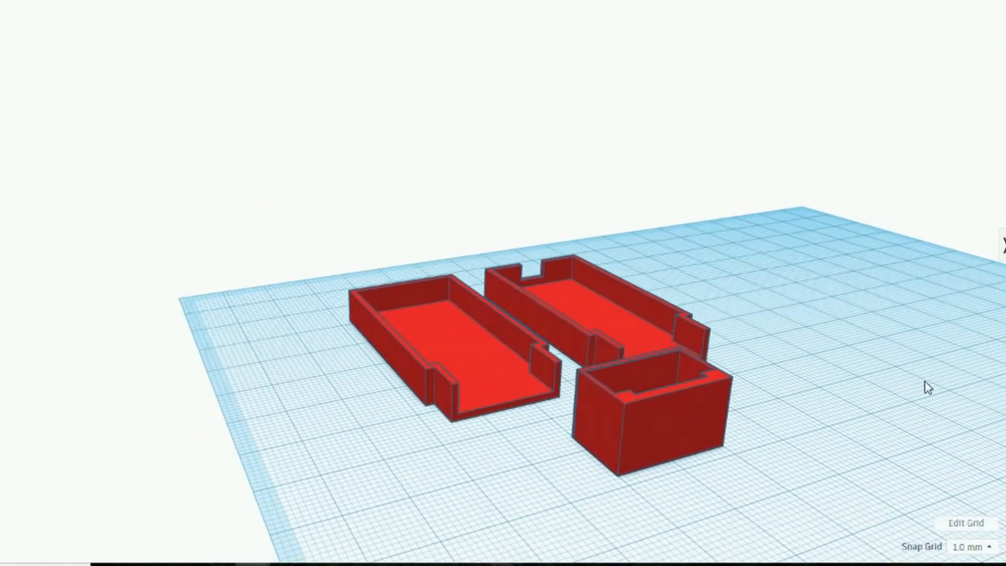
left_click_drag(929, 386, 523, 458)
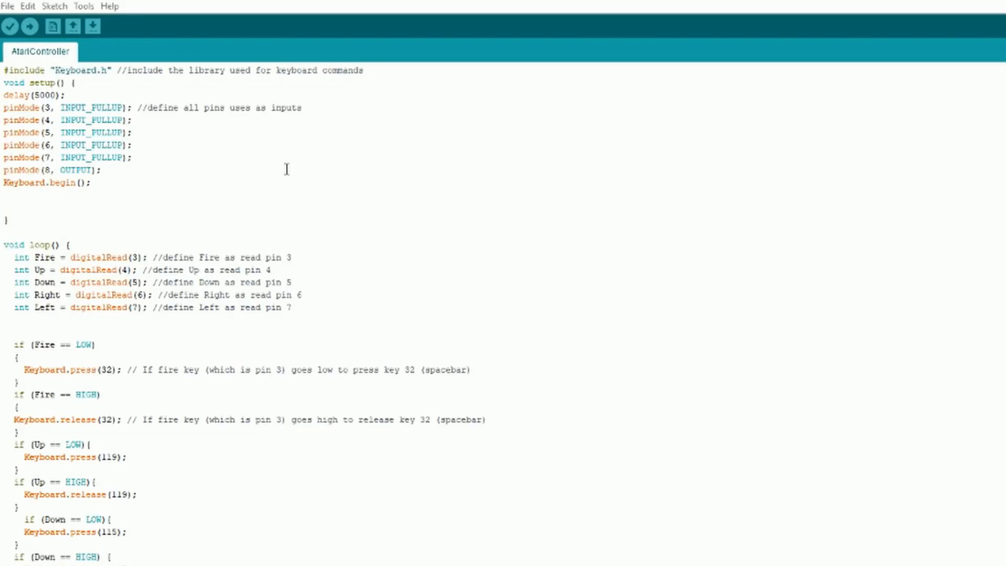
scroll("down", 3)
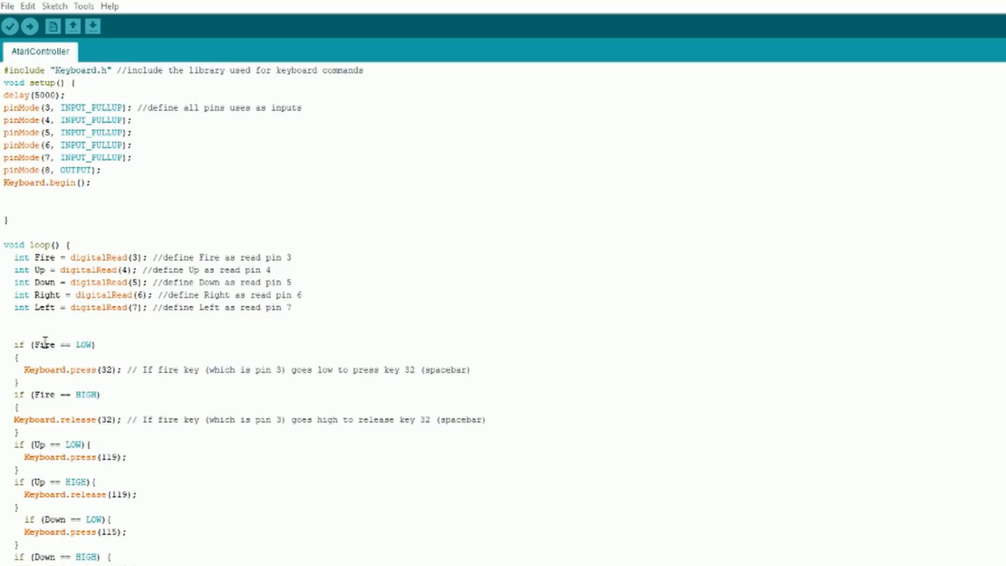
left_click_drag(36, 343, 486, 420)
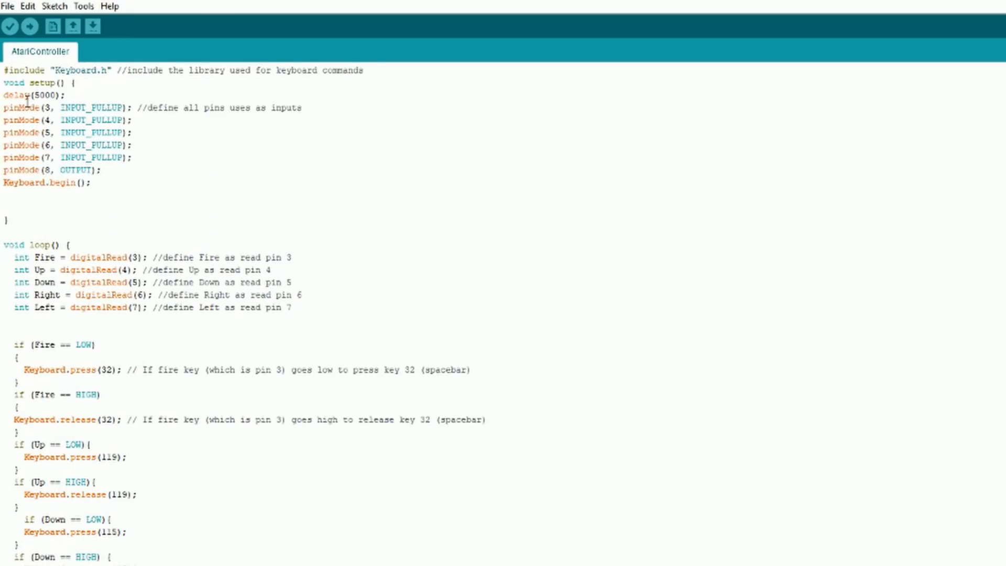
left_click_drag(3, 108, 99, 173)
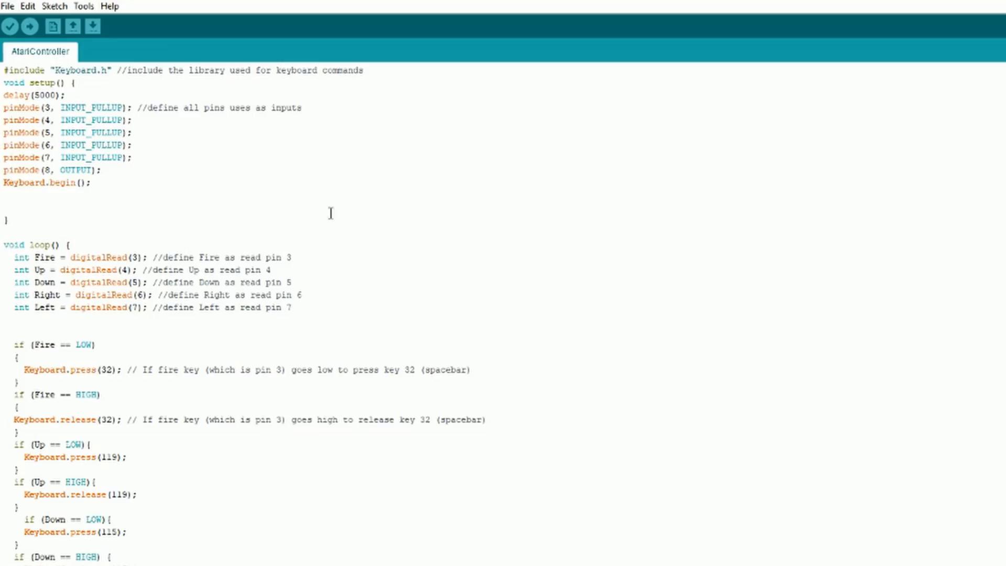
mouse_move(380, 115)
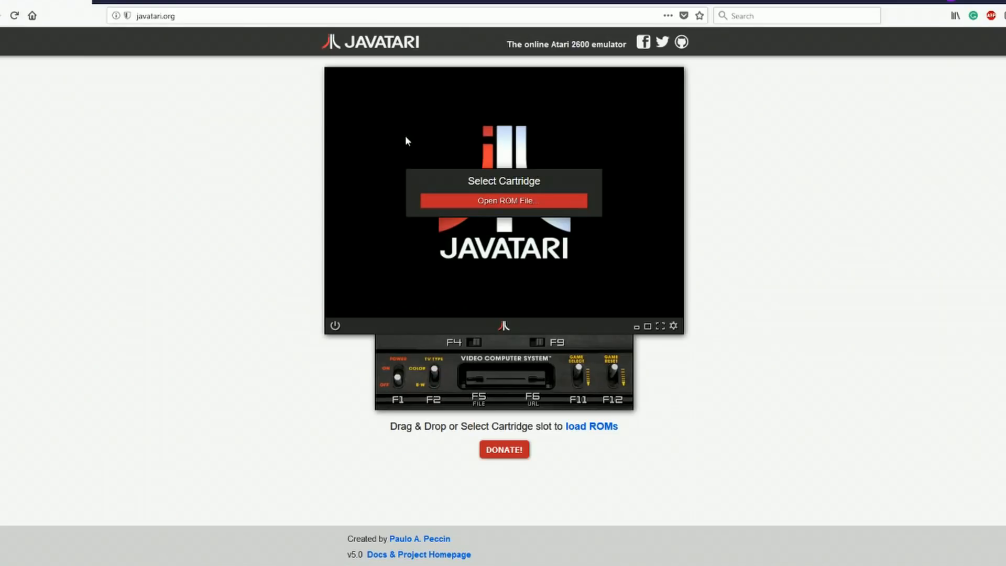
mouse_move(541, 166)
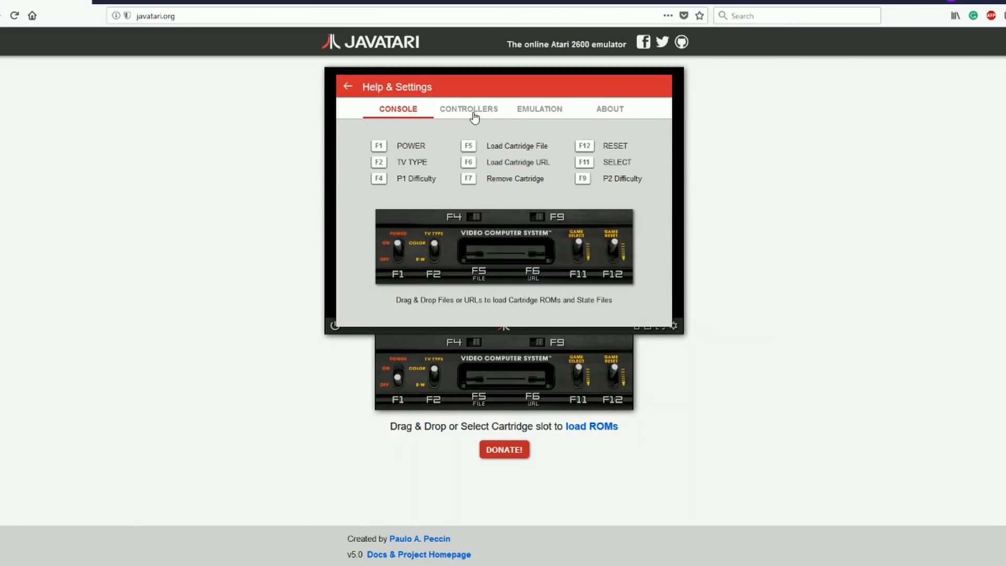
Show Javatari's CONTROLLERS key mappings and select Player 1's Up key for rebinding.
left_click(468, 108)
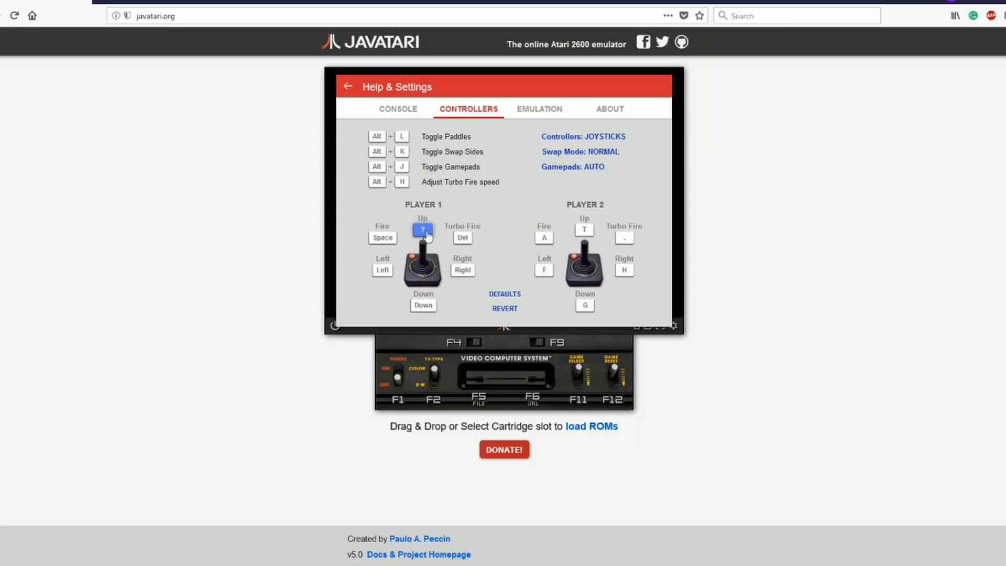